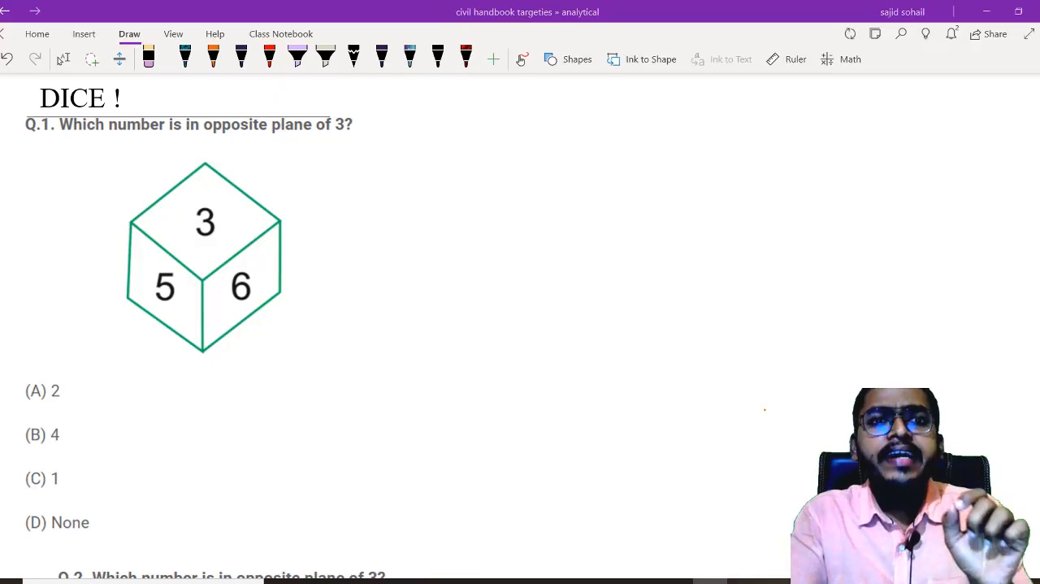
Step: With the red pen, sketch a cuboid right of the first die and underline the Q.1 question
{"action": "left_click", "coordinate": [270, 59]}
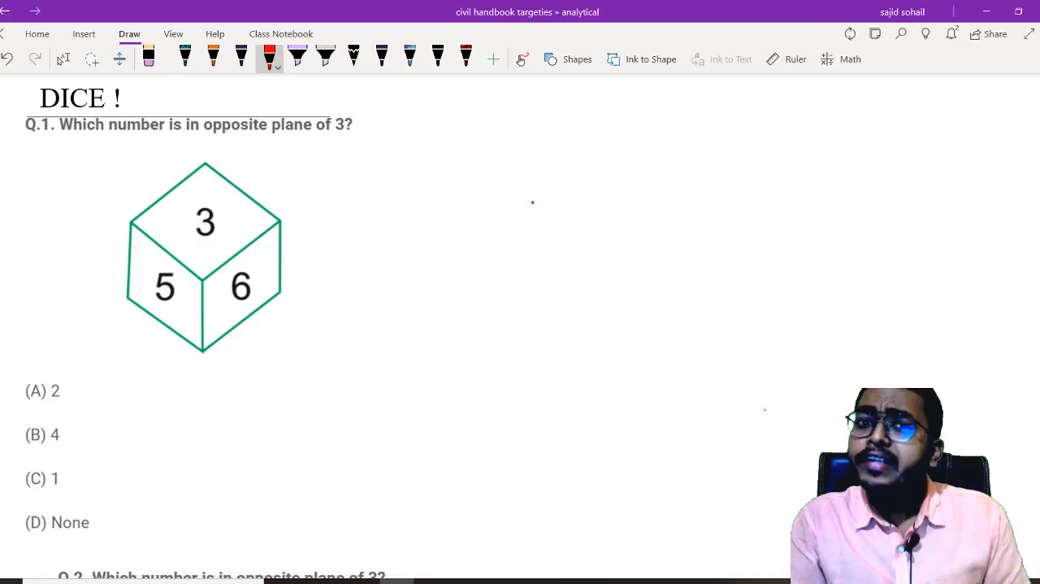
{"action": "left_click_drag", "start_coordinate": [528, 204], "coordinate": [658, 277]}
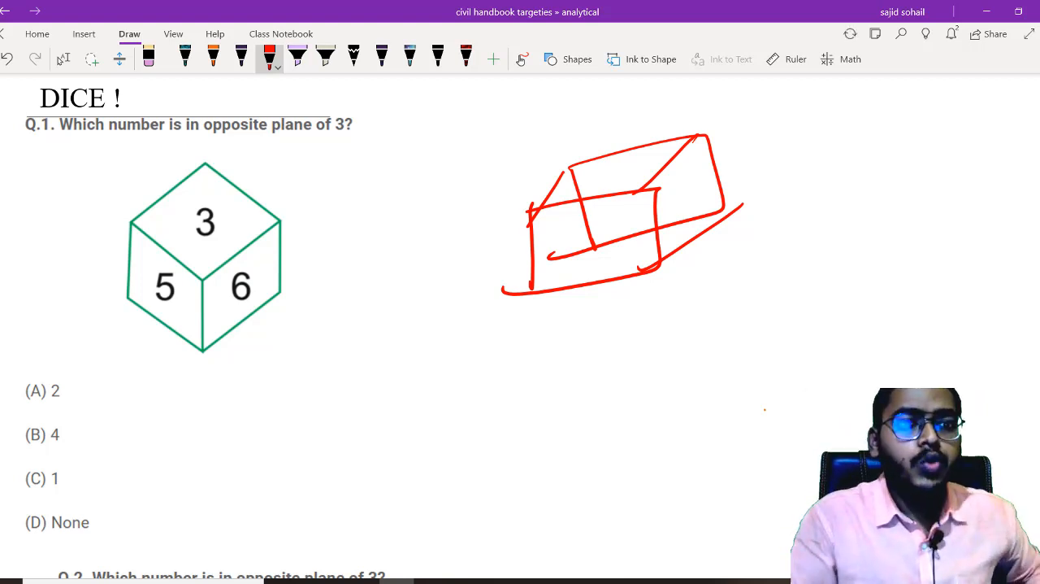
{"action": "left_click_drag", "start_coordinate": [29, 154], "coordinate": [371, 150]}
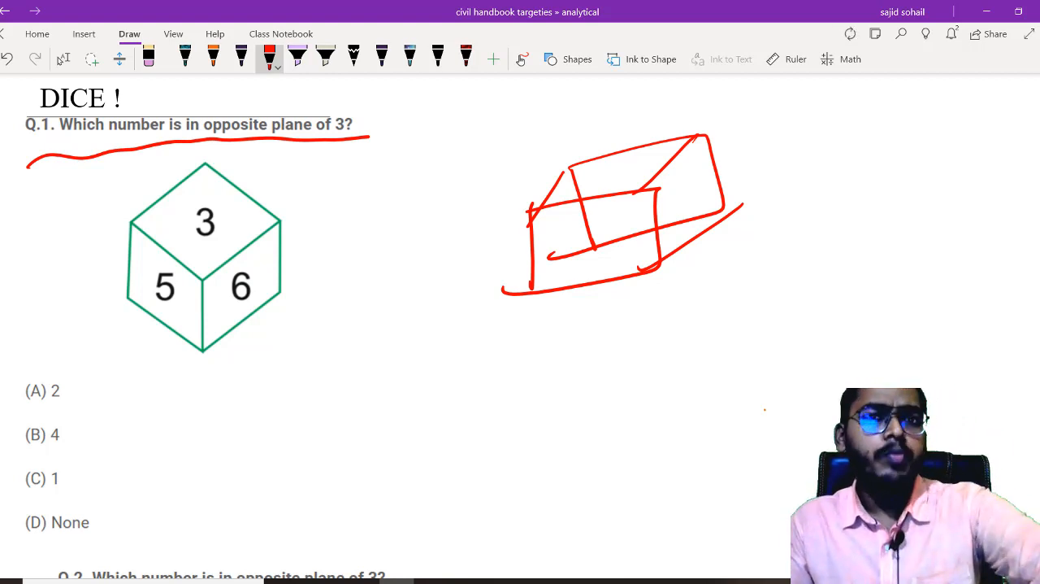
Step: Circle the 3 on the die and write the working 3+x=7, x=4 in red
{"action": "scroll", "scroll_direction": "down", "scroll_amount": 3}
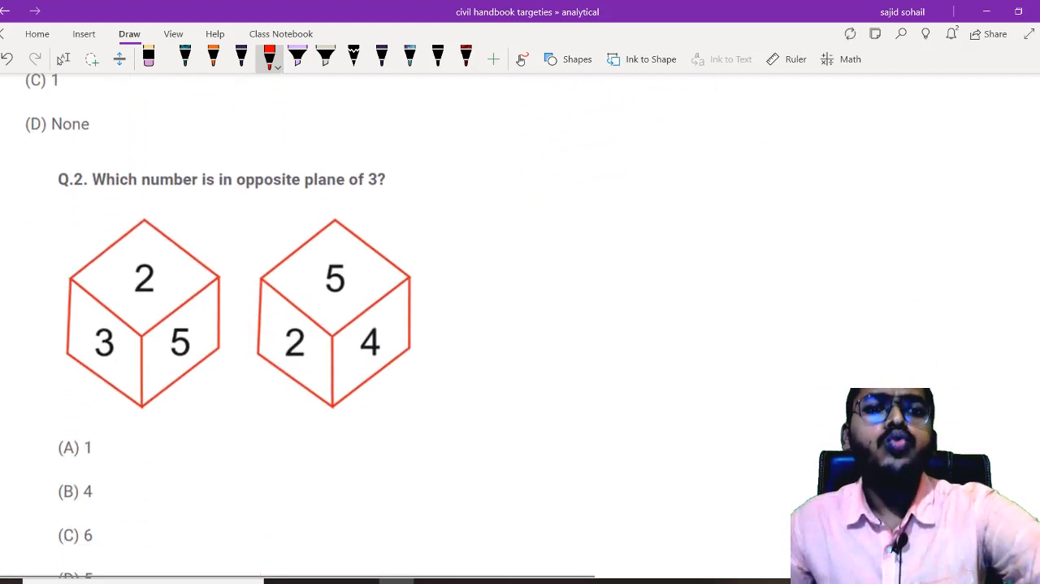
{"action": "scroll", "scroll_direction": "down", "scroll_amount": 3}
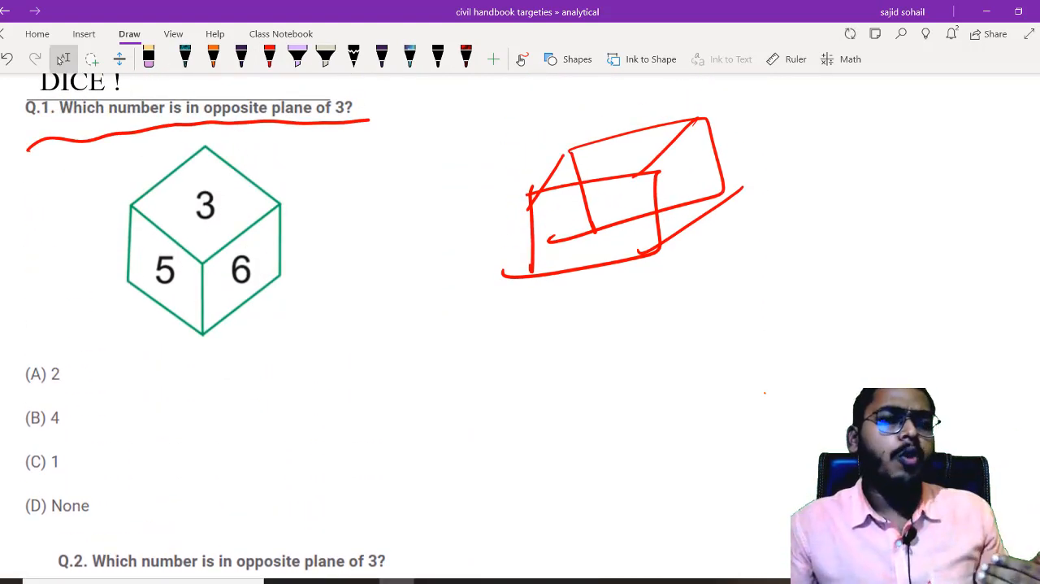
{"action": "left_click", "coordinate": [270, 59]}
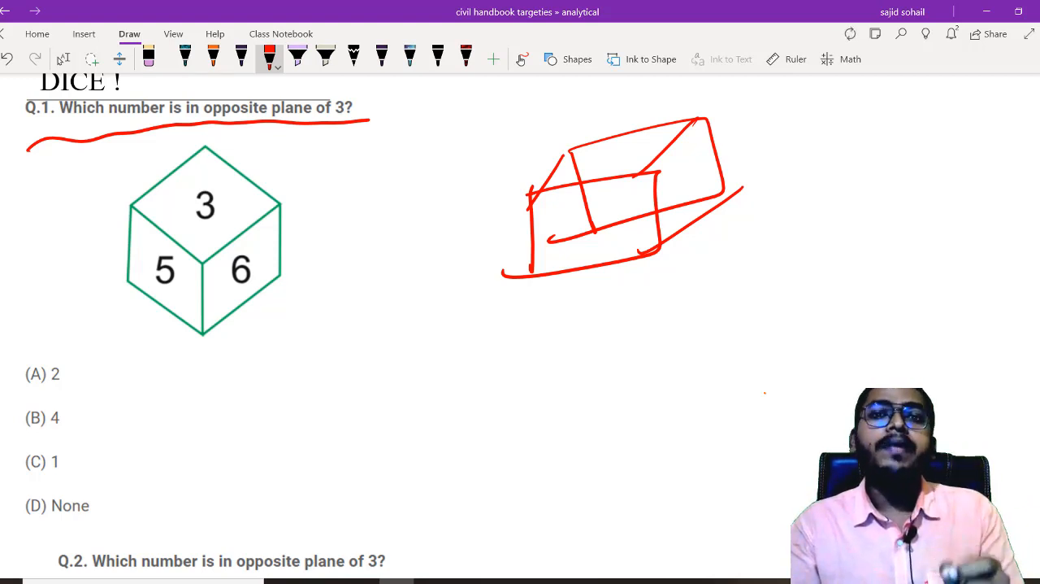
{"action": "left_click_drag", "start_coordinate": [195, 182], "coordinate": [215, 219]}
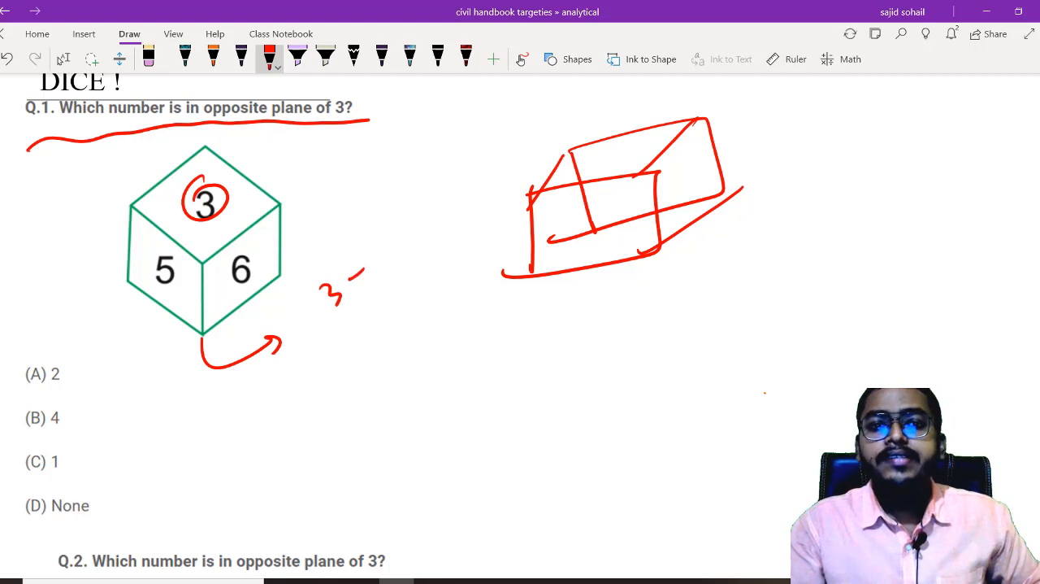
{"action": "left_click_drag", "start_coordinate": [341, 276], "coordinate": [463, 236]}
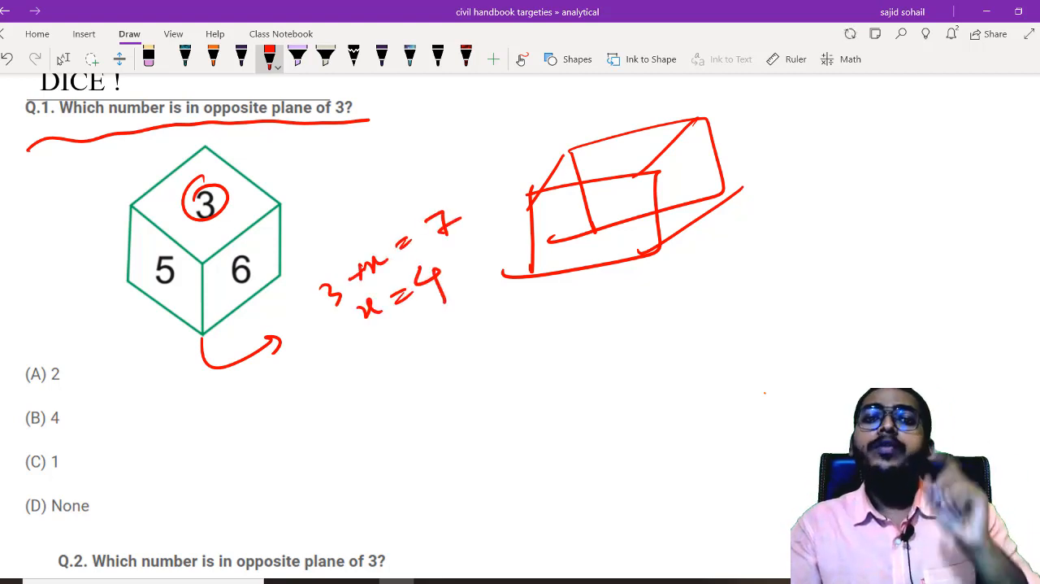
{"action": "left_click_drag", "start_coordinate": [47, 406], "coordinate": [59, 422]}
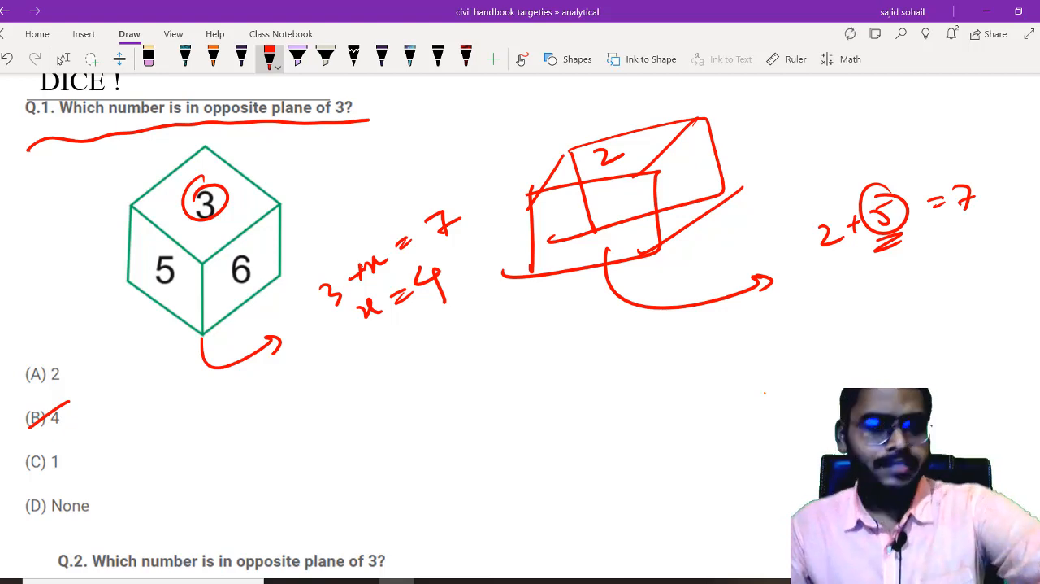
Step: Scroll down the page to reach Q.2 with its two dice
{"action": "scroll", "scroll_direction": "down", "scroll_amount": 3}
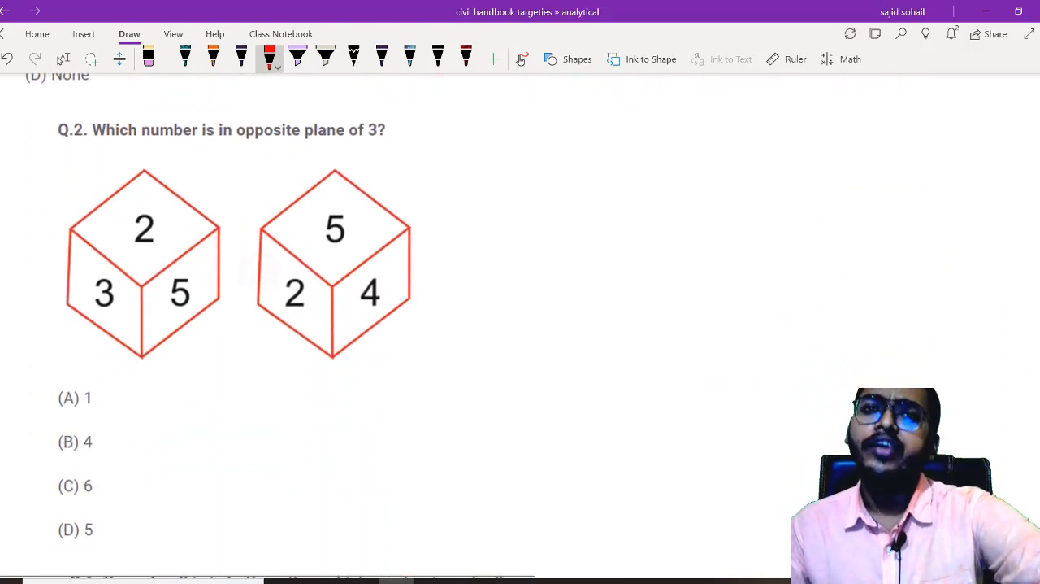
{"action": "scroll", "scroll_direction": "down", "scroll_amount": 3}
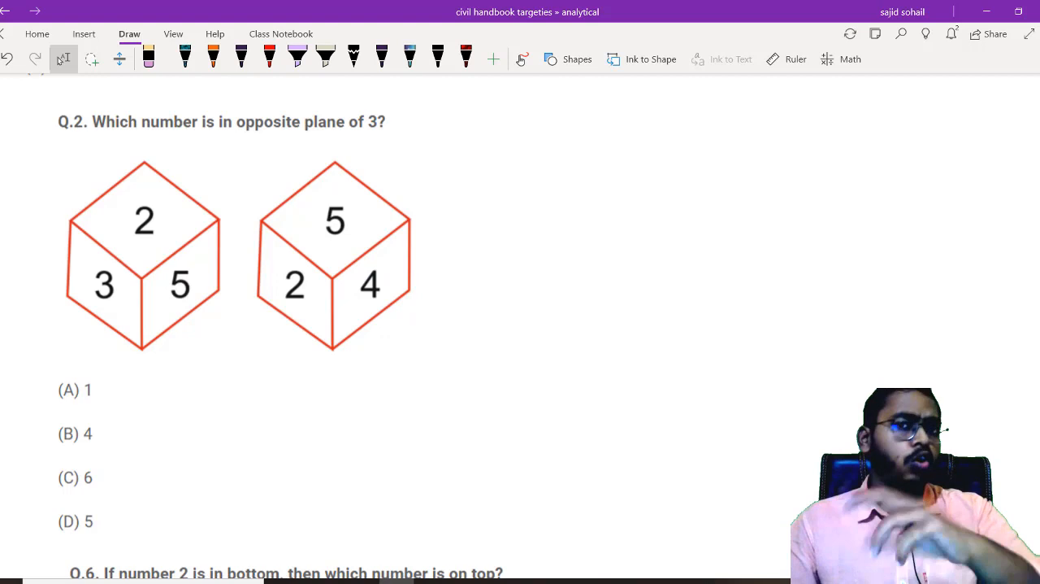
{"action": "scroll", "scroll_direction": "down", "scroll_amount": 3}
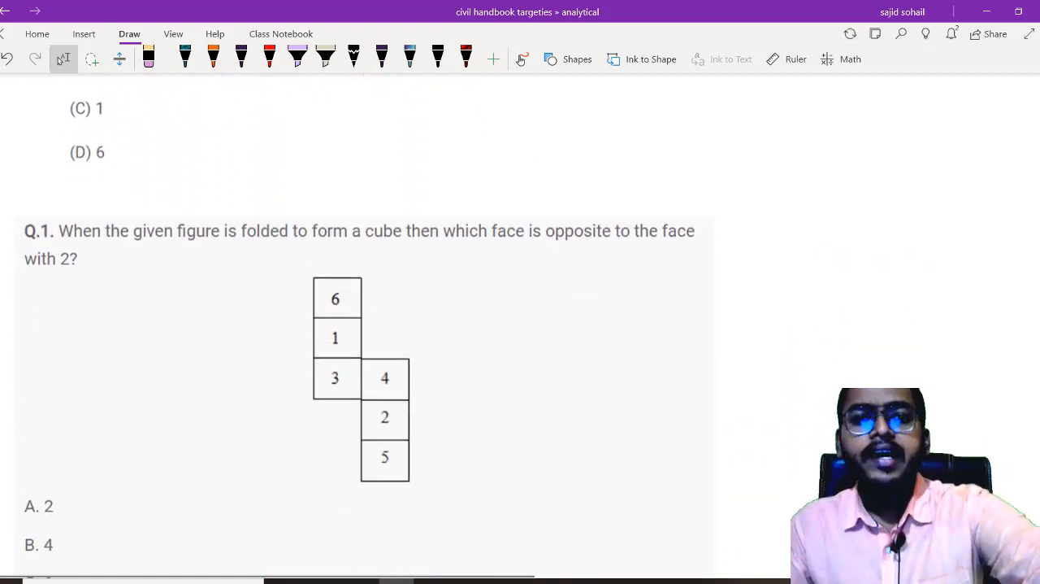
{"action": "scroll", "scroll_direction": "down", "scroll_amount": 3}
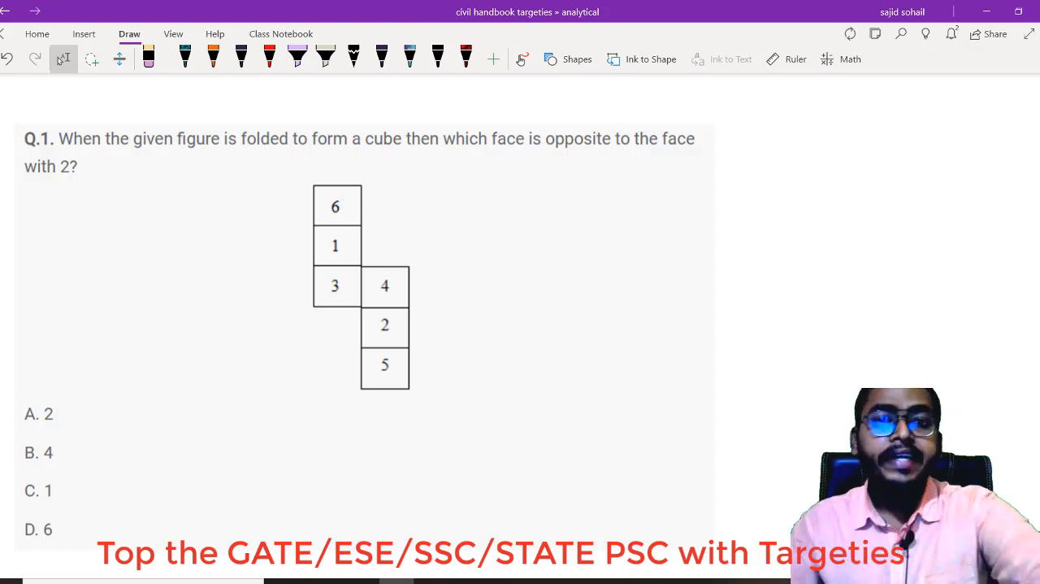
{"action": "scroll", "scroll_direction": "down", "scroll_amount": 3}
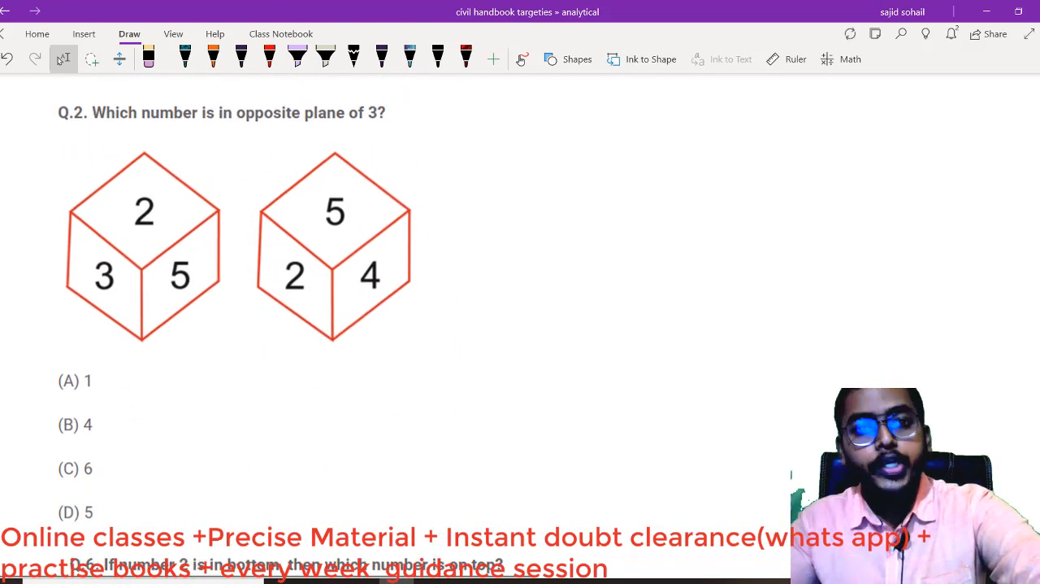
{"action": "scroll", "scroll_direction": "down", "scroll_amount": 3}
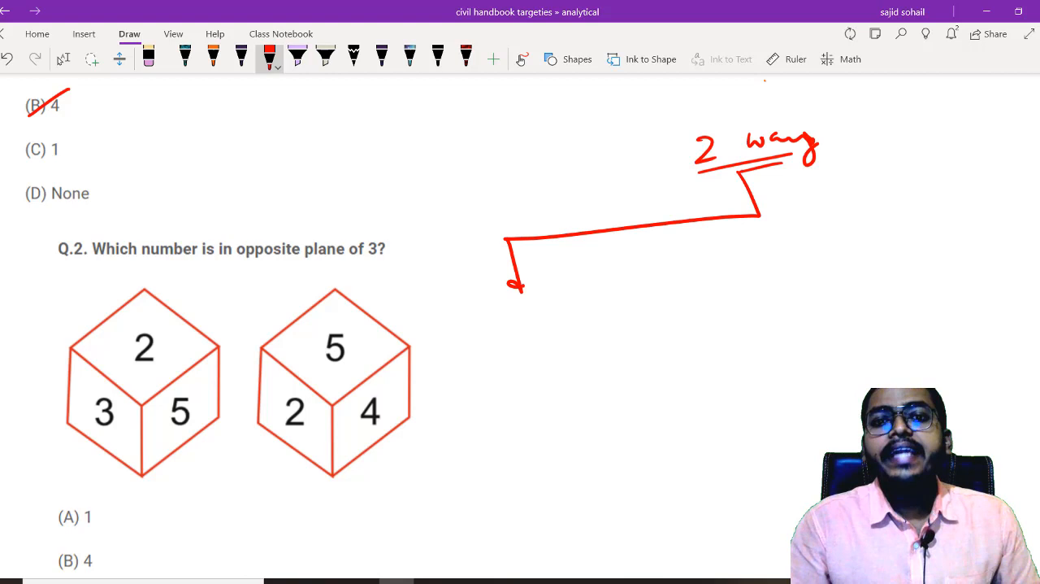
Step: Branch the '2 way' note into two arms and label the first branch 'Dice'
{"action": "left_click_drag", "start_coordinate": [755, 220], "coordinate": [956, 252]}
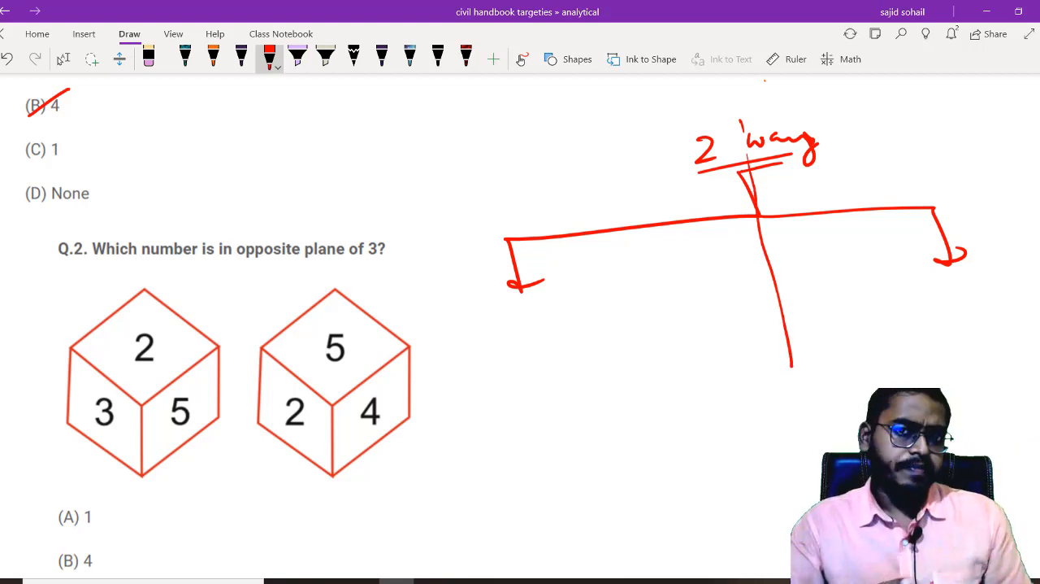
{"action": "left_click_drag", "start_coordinate": [480, 322], "coordinate": [507, 342]}
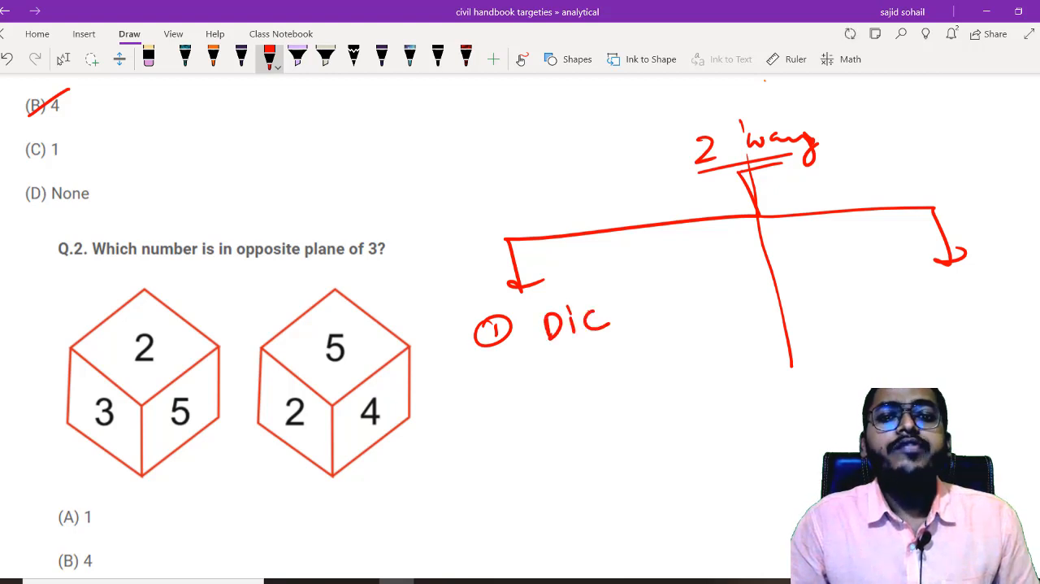
{"action": "left_click_drag", "start_coordinate": [605, 321], "coordinate": [618, 325]}
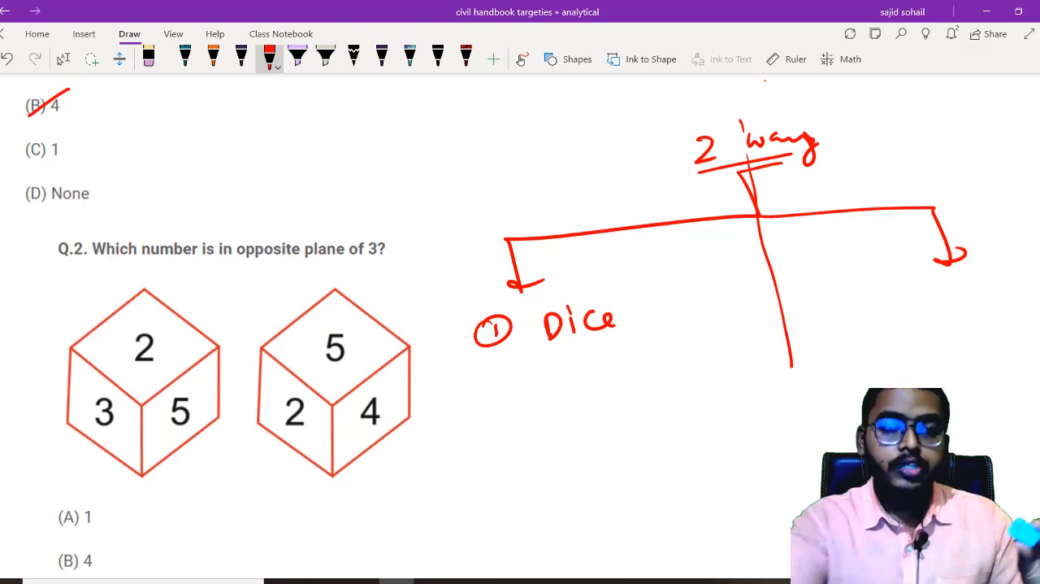
{"action": "scroll", "scroll_direction": "down", "scroll_amount": 3}
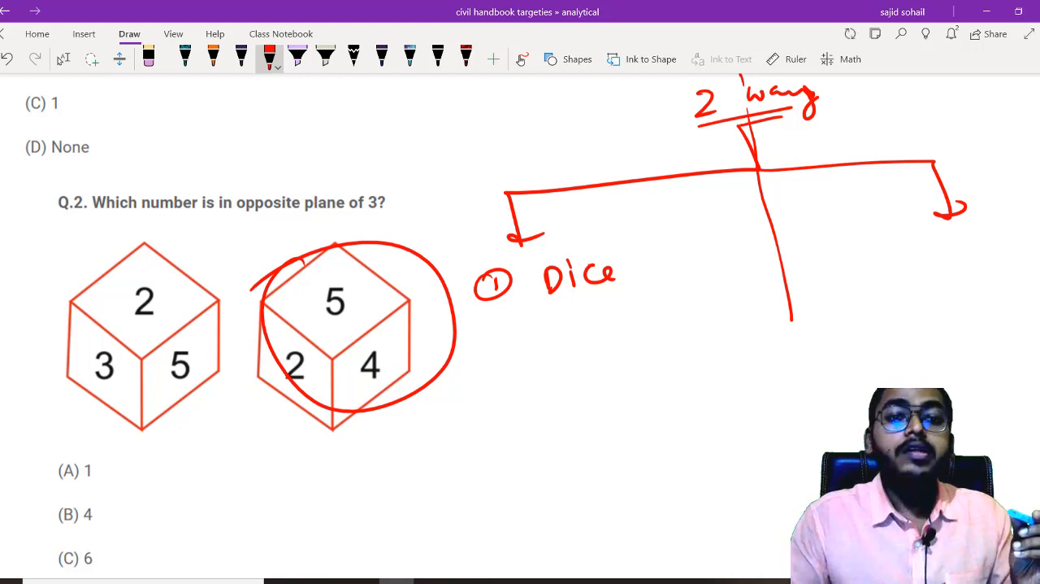
Step: Underline the Q.2 phrase about the face opposite 3 and tick option (B) 4
{"action": "left_click_drag", "start_coordinate": [279, 231], "coordinate": [374, 214]}
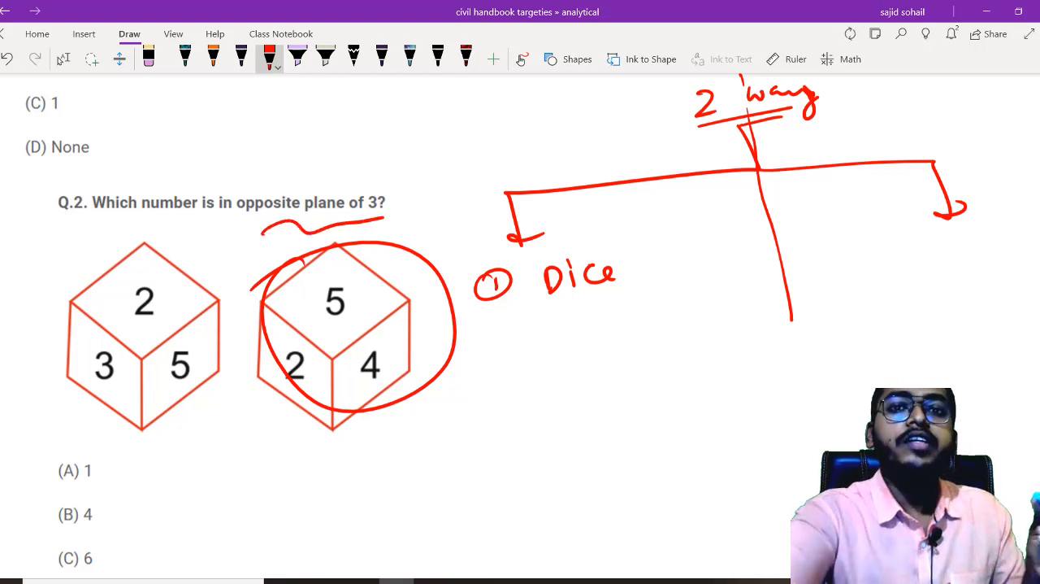
{"action": "scroll", "scroll_direction": "down", "scroll_amount": 3}
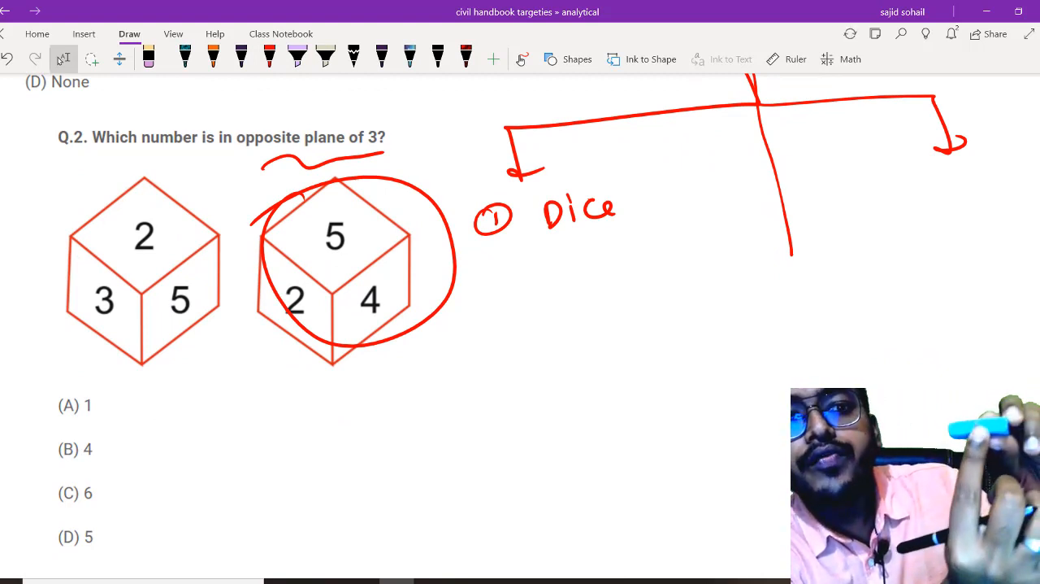
{"action": "left_click_drag", "start_coordinate": [39, 463], "coordinate": [106, 426]}
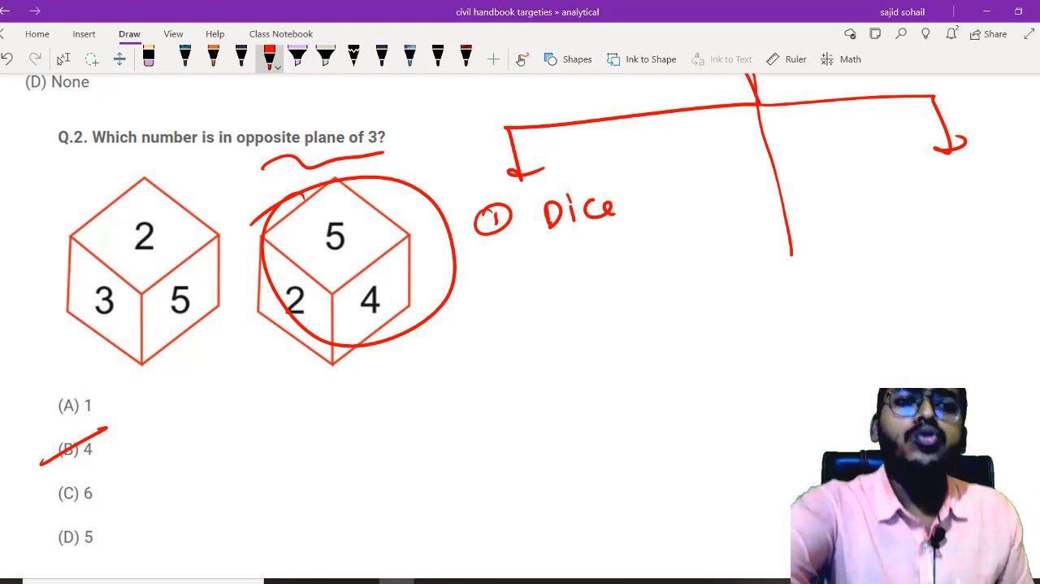
{"action": "scroll", "scroll_direction": "down", "scroll_amount": 3}
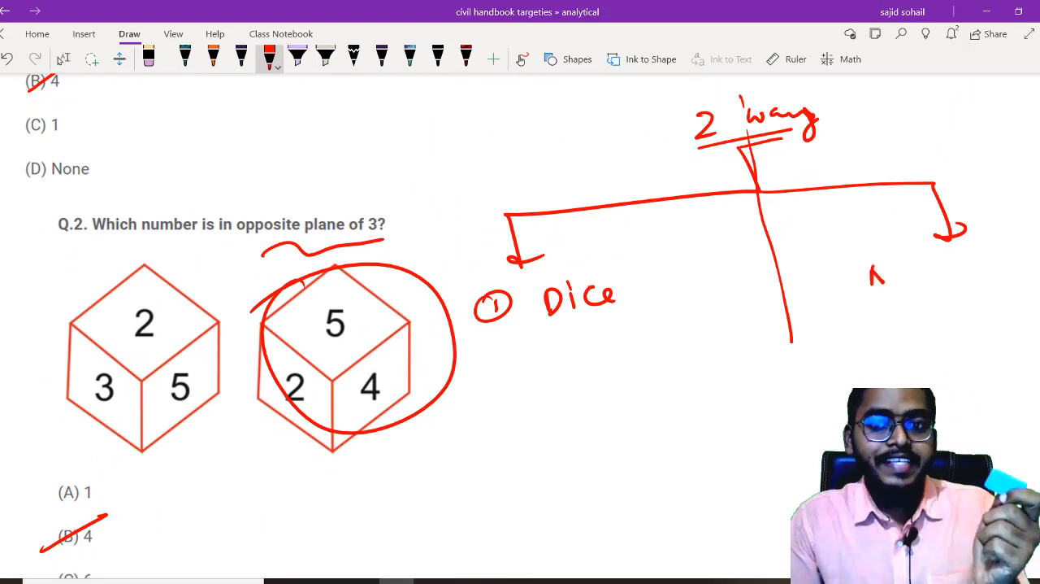
Step: Label the second branch '2 ×Dice' and scroll down to the cube-net question
{"action": "left_click_drag", "start_coordinate": [869, 276], "coordinate": [955, 277]}
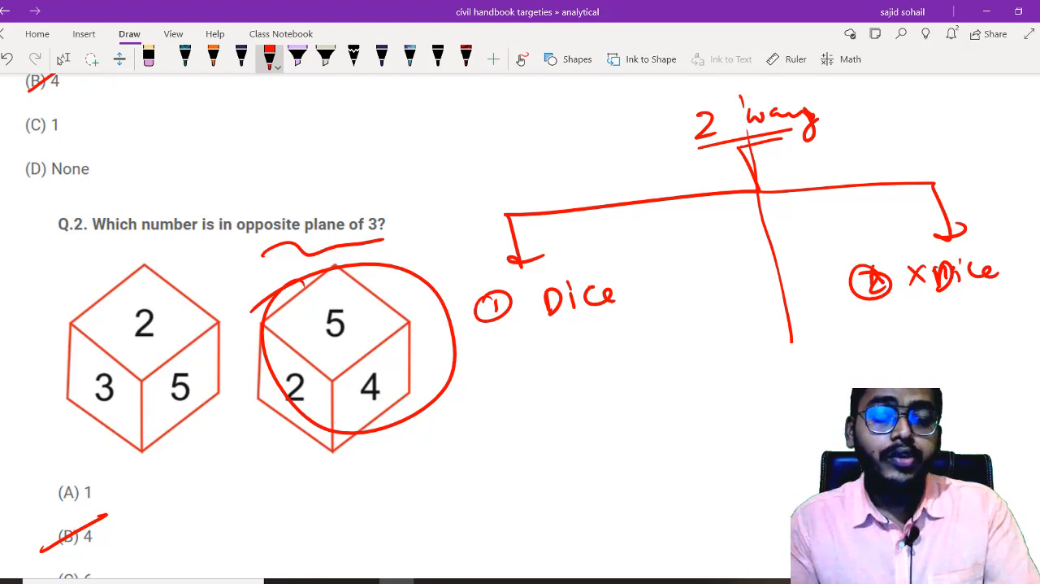
{"action": "scroll", "scroll_direction": "down", "scroll_amount": 3}
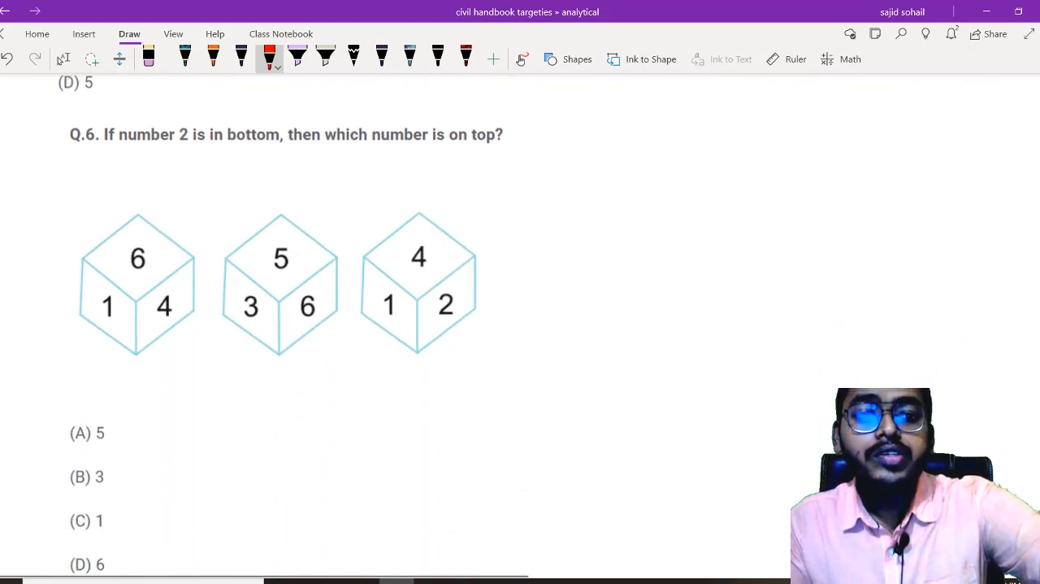
{"action": "scroll", "scroll_direction": "down", "scroll_amount": 3}
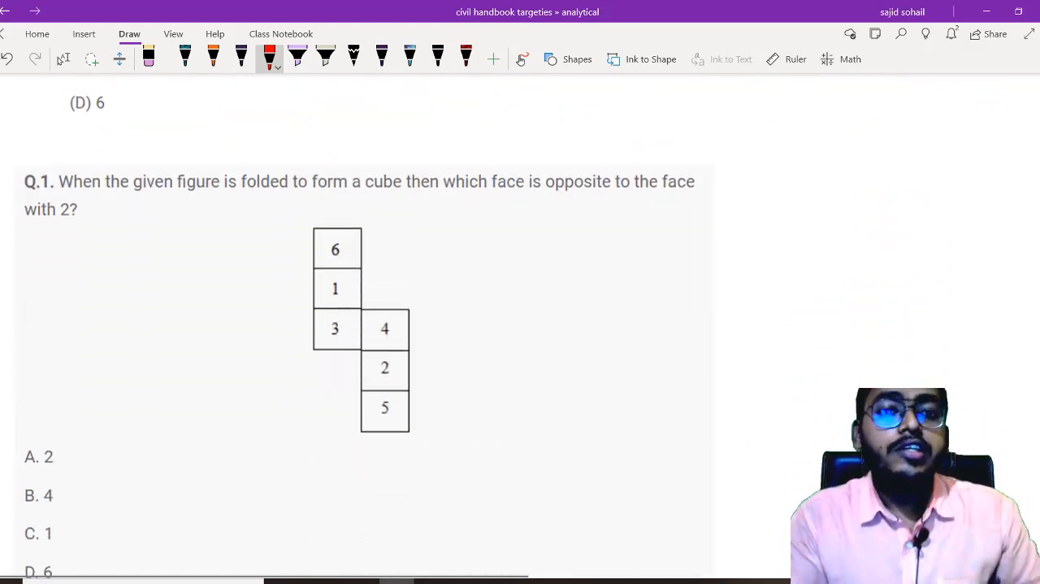
Step: Mark a red 2 beside the cube-folding question, underline it and circle 'with 2'
{"action": "left_click_drag", "start_coordinate": [16, 203], "coordinate": [36, 236]}
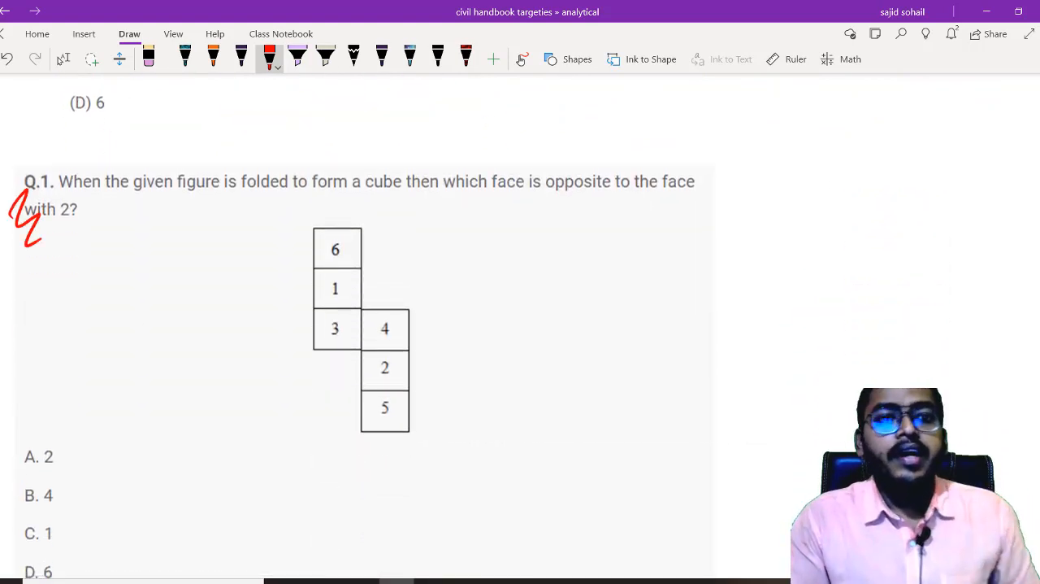
{"action": "left_click_drag", "start_coordinate": [143, 198], "coordinate": [372, 198]}
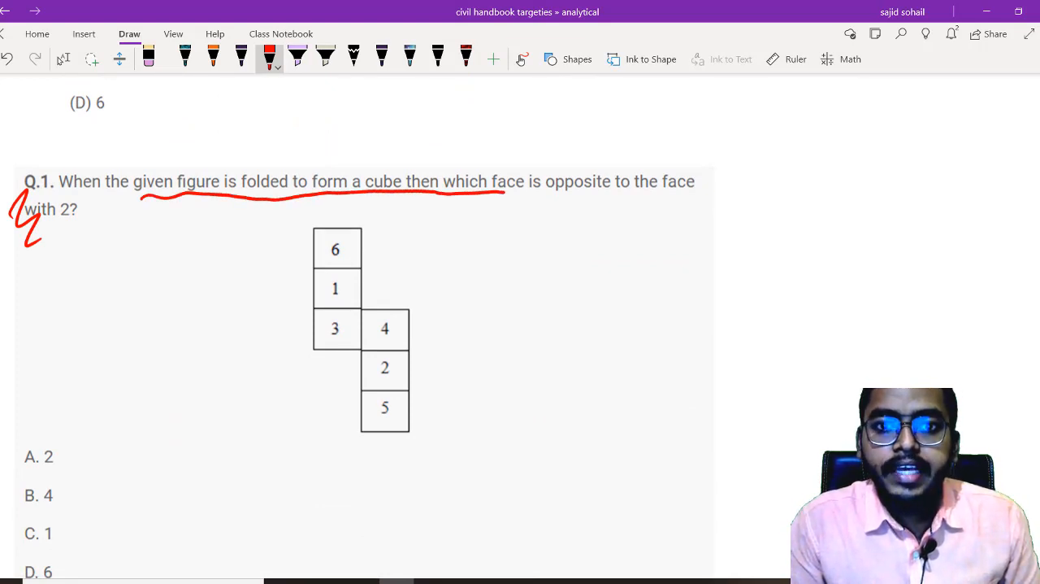
{"action": "left_click_drag", "start_coordinate": [504, 192], "coordinate": [712, 208]}
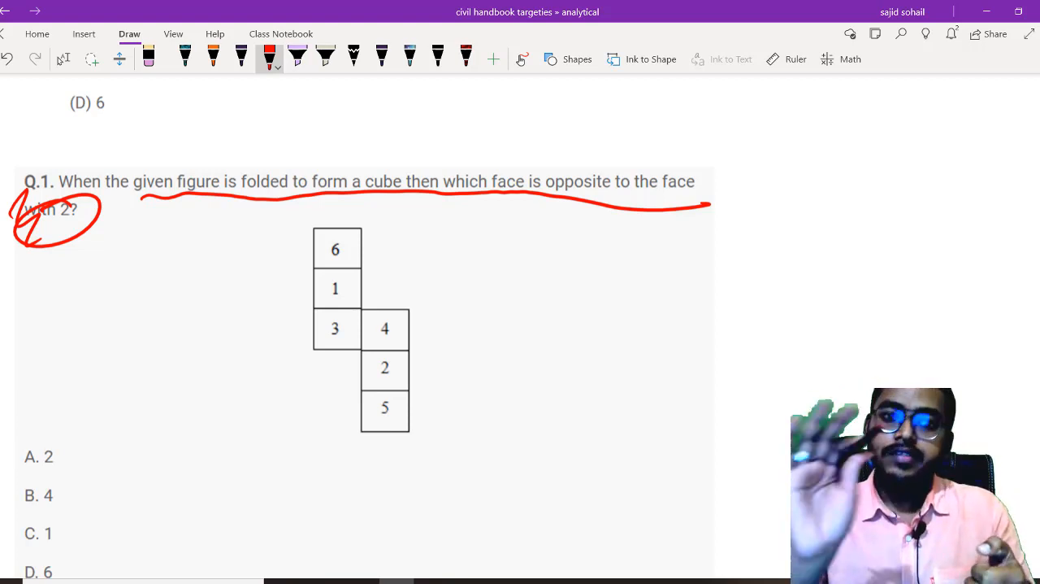
{"action": "scroll", "scroll_direction": "down", "scroll_amount": 3}
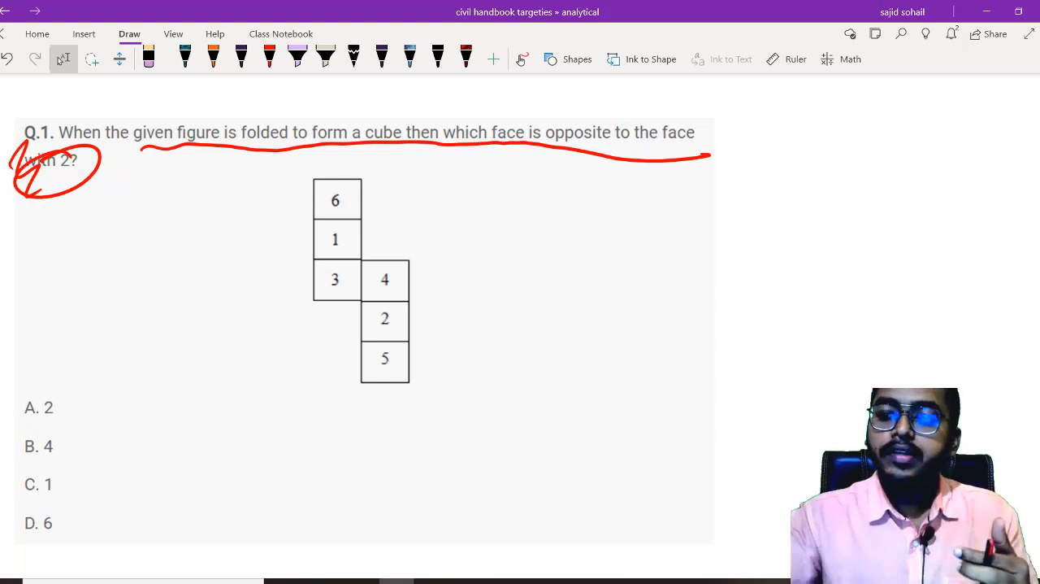
Step: Trace the folding path across the net squares with arrows and tick option C. 1
{"action": "left_click_drag", "start_coordinate": [329, 302], "coordinate": [422, 282]}
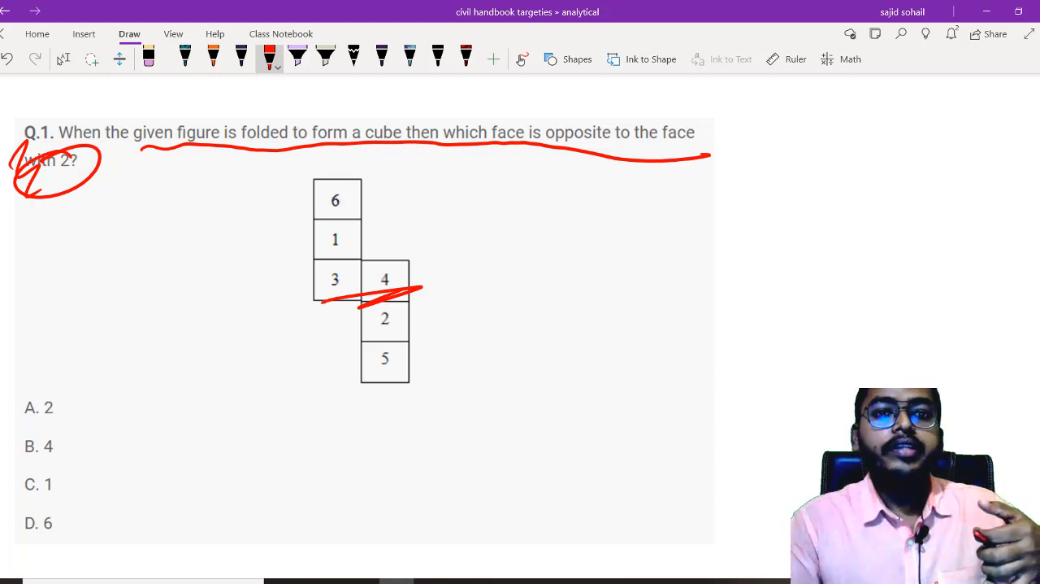
{"action": "left_click_drag", "start_coordinate": [312, 289], "coordinate": [305, 244]}
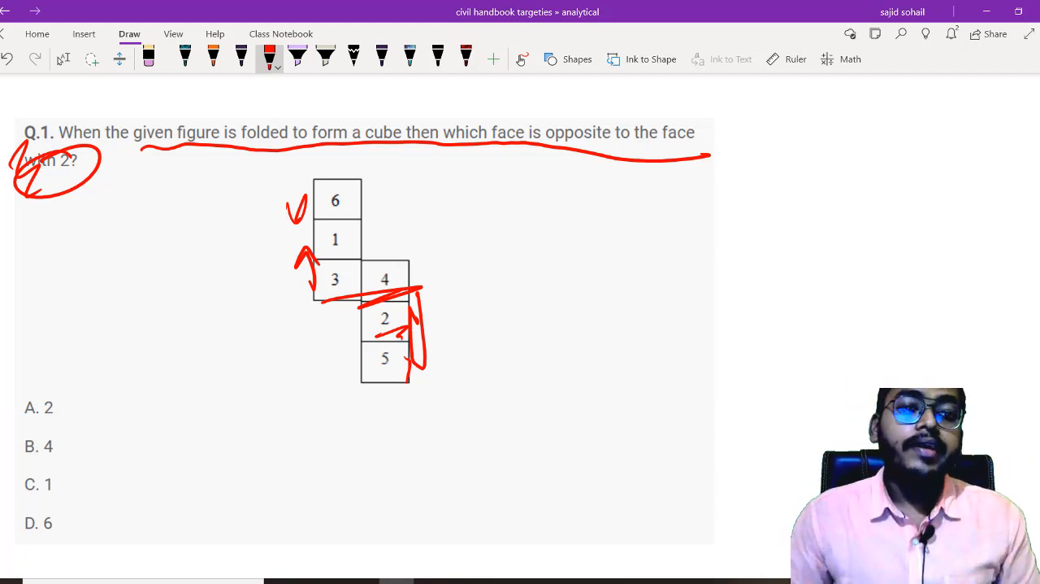
{"action": "left_click_drag", "start_coordinate": [29, 496], "coordinate": [91, 442]}
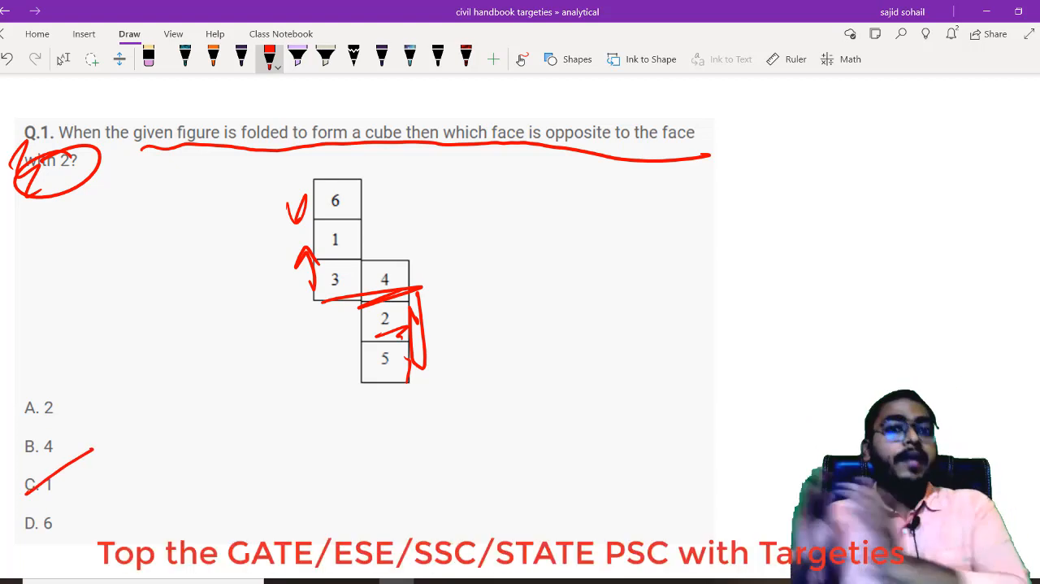